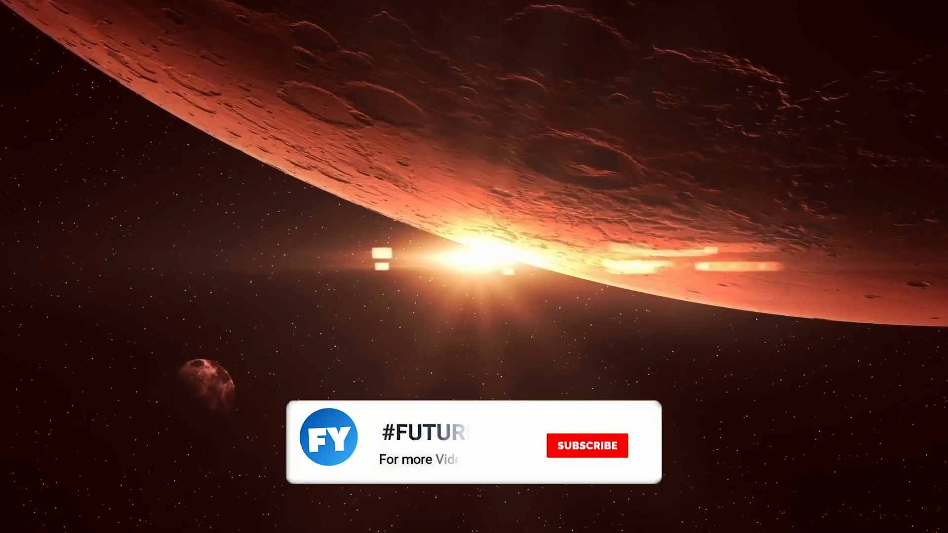
{"action": "left_click", "coordinate": [586, 446]}
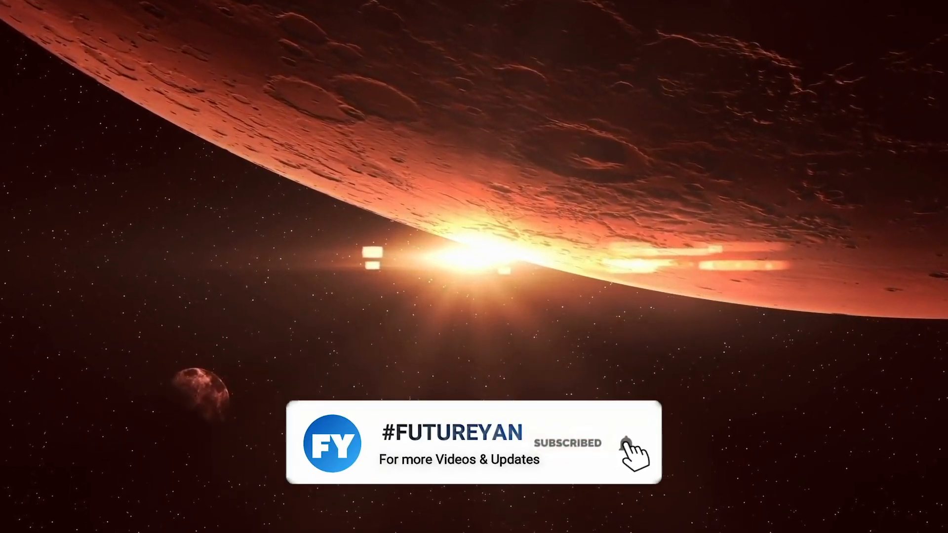